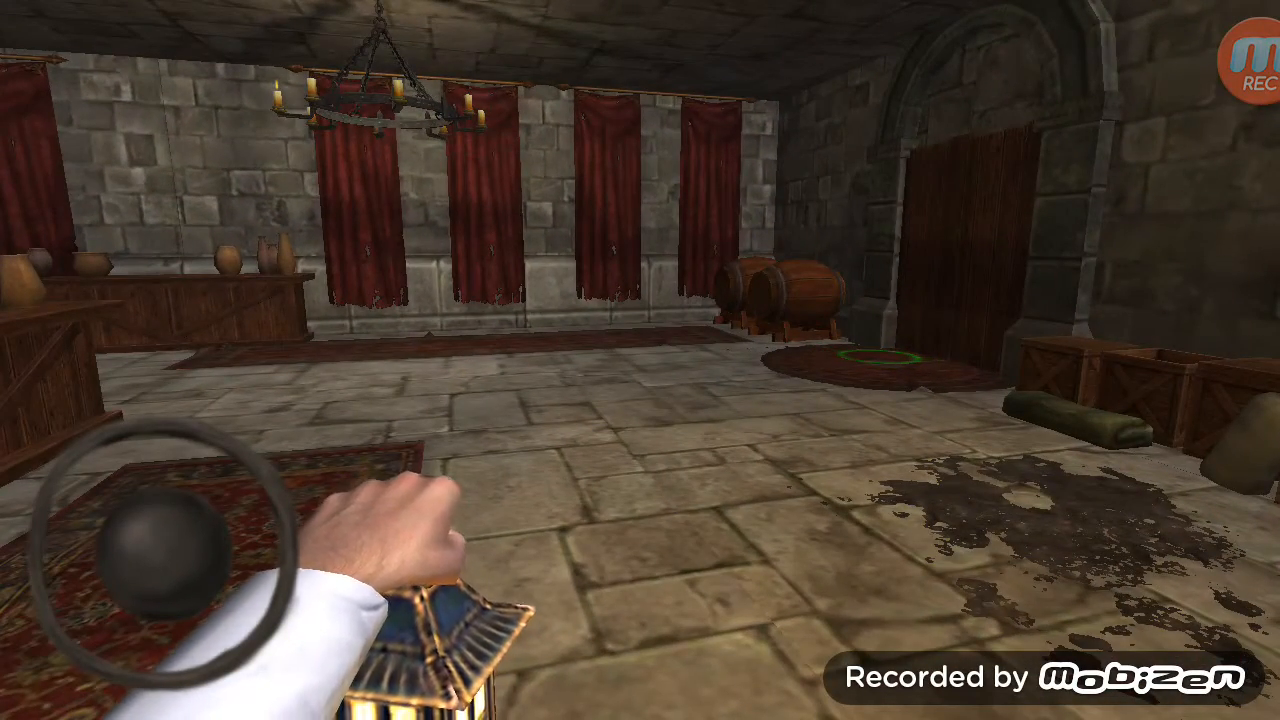
# Step: Leave the castle level and reach the game setup with Ambience (Night/Fog) and Horror Level (Normal/Nightmare)
pyautogui.click(1244, 60)
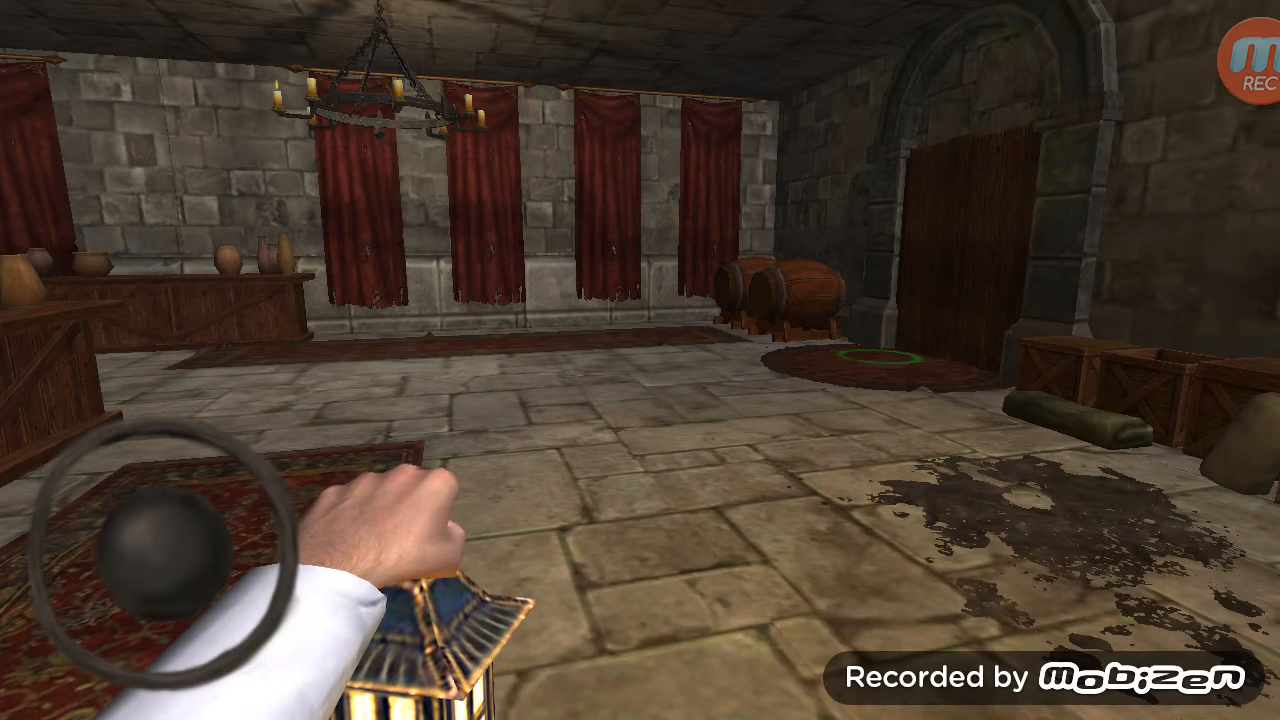
pyautogui.click(1252, 60)
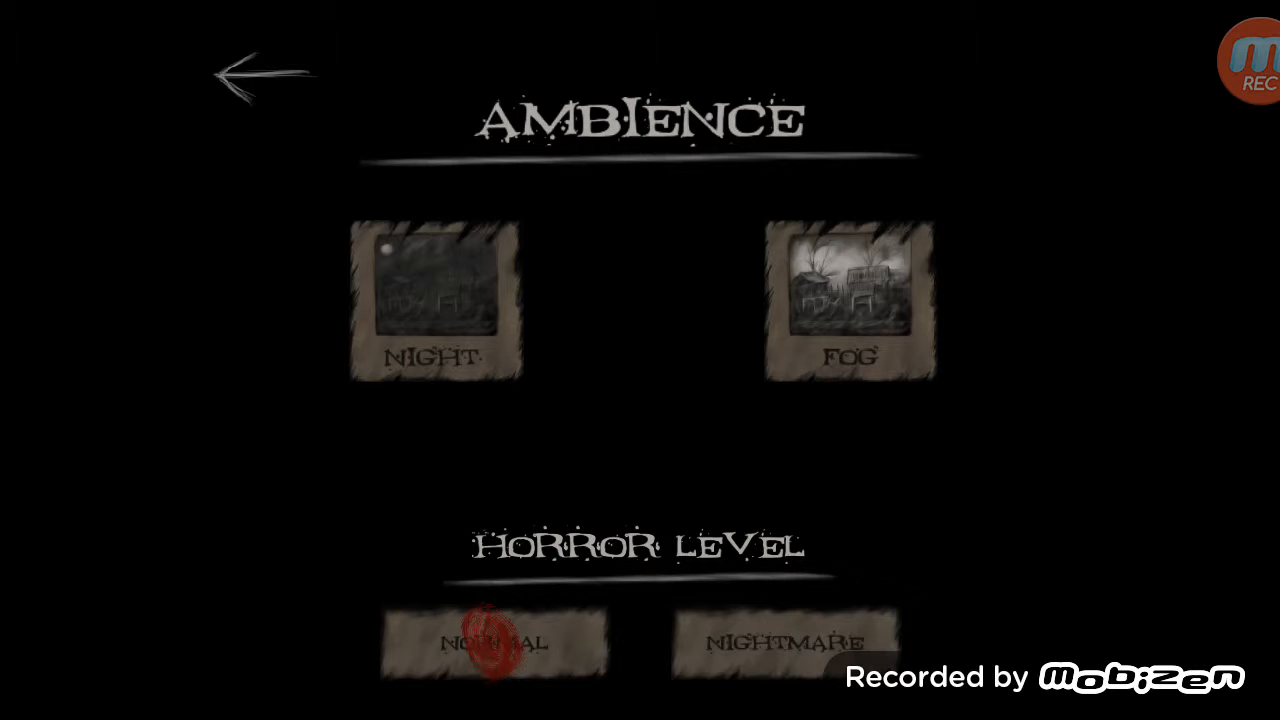
pyautogui.click(436, 300)
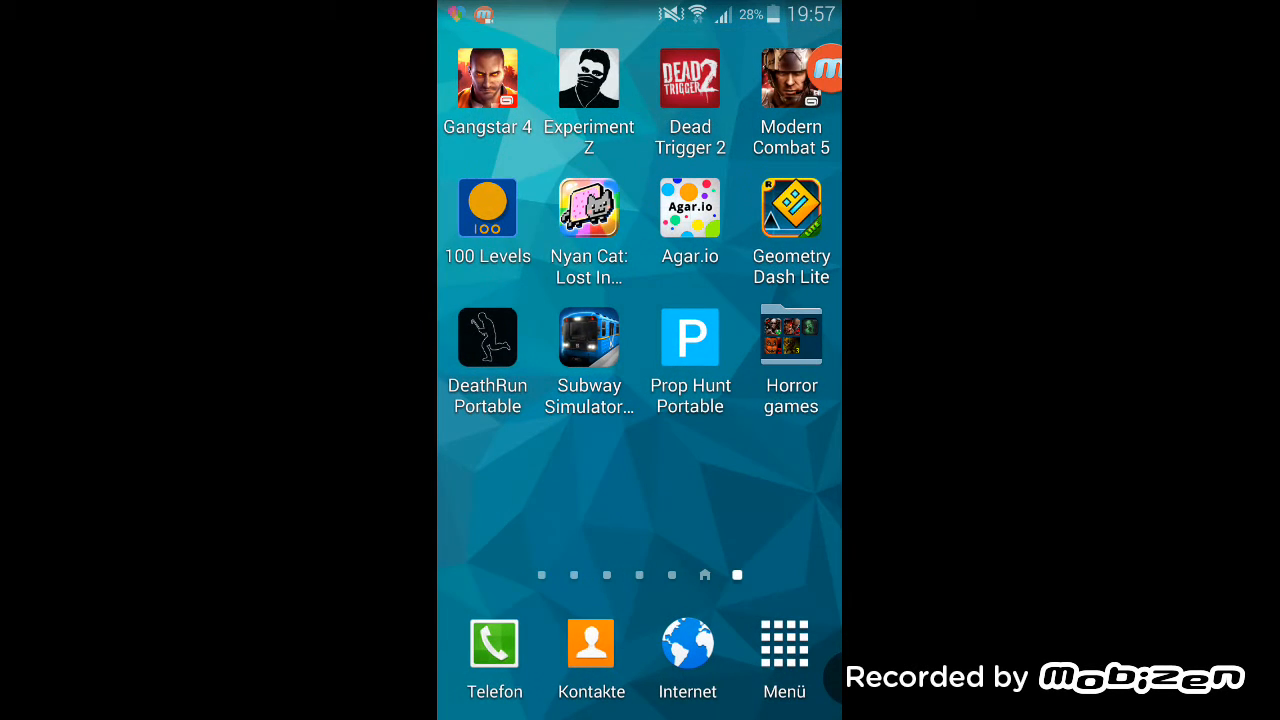
# Step: Quit Slender Man Origins and return to the Android home screen
pyautogui.click(796, 76)
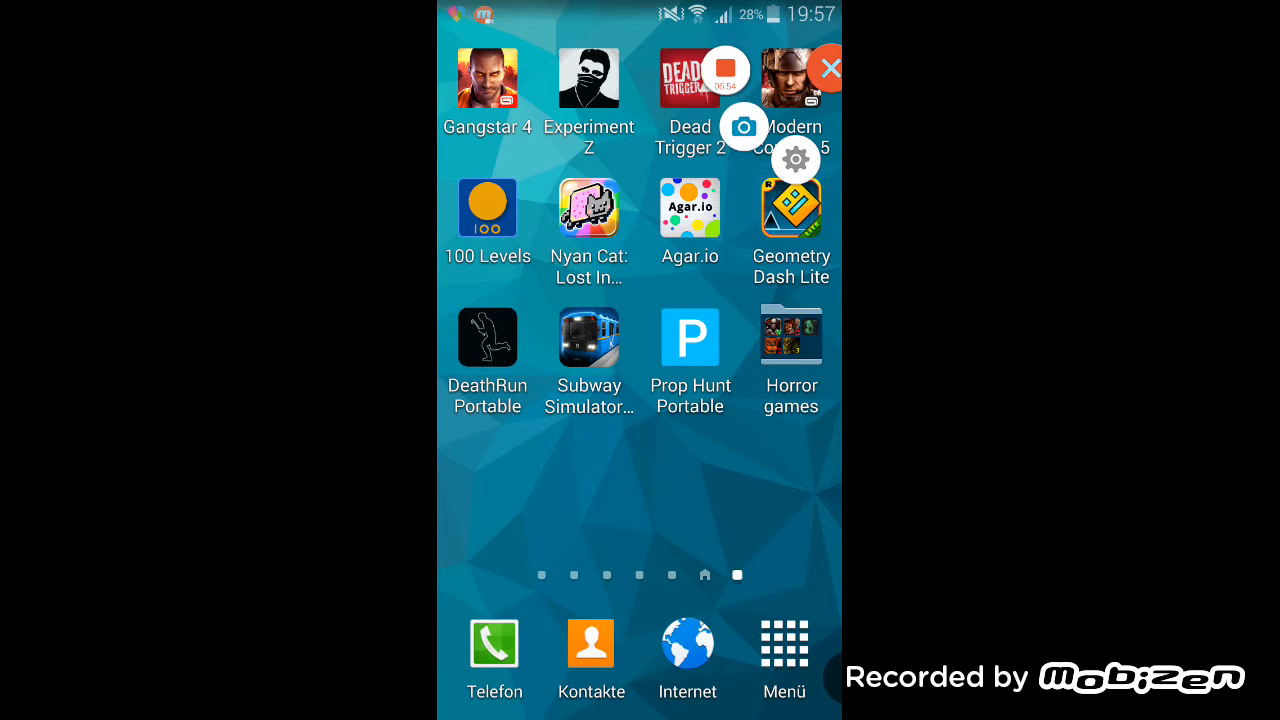